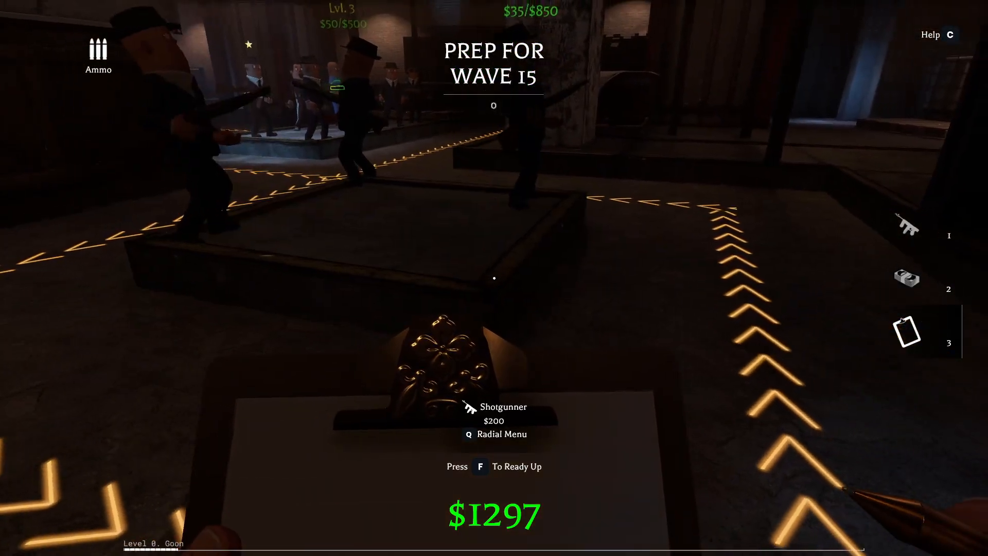
Step: Ready up to launch wave 15 in the mafia wave-defense shooter
{"action": "key", "text": "q"}
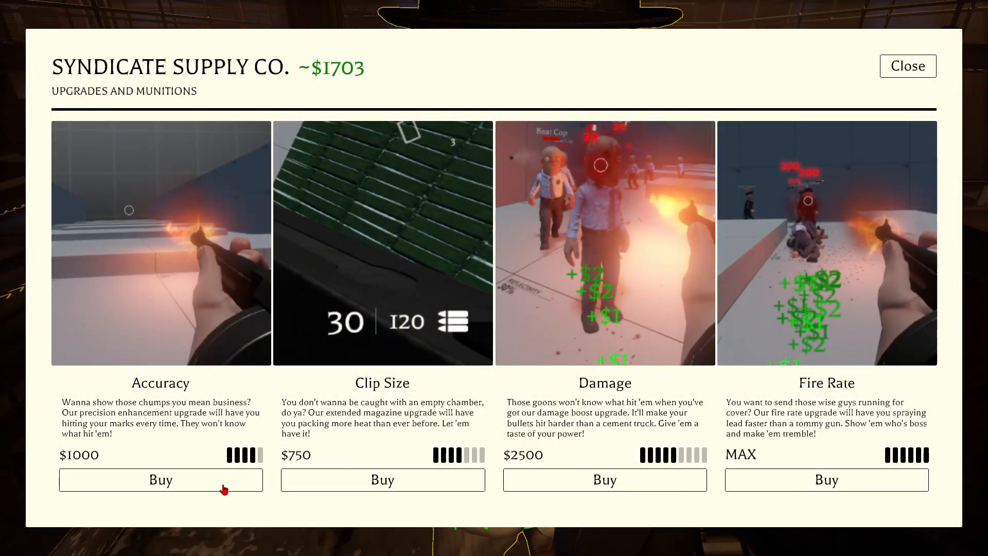
Step: Buy the $1000 Accuracy upgrade in Syndicate Supply Co. and close the shop
{"action": "left_click", "coordinate": [160, 480]}
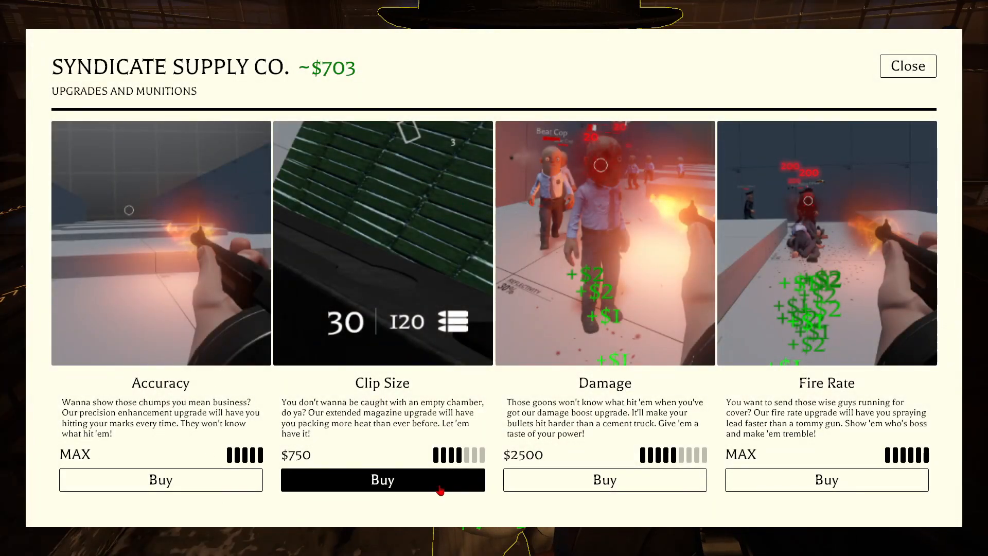
{"action": "mouse_move", "coordinate": [908, 65]}
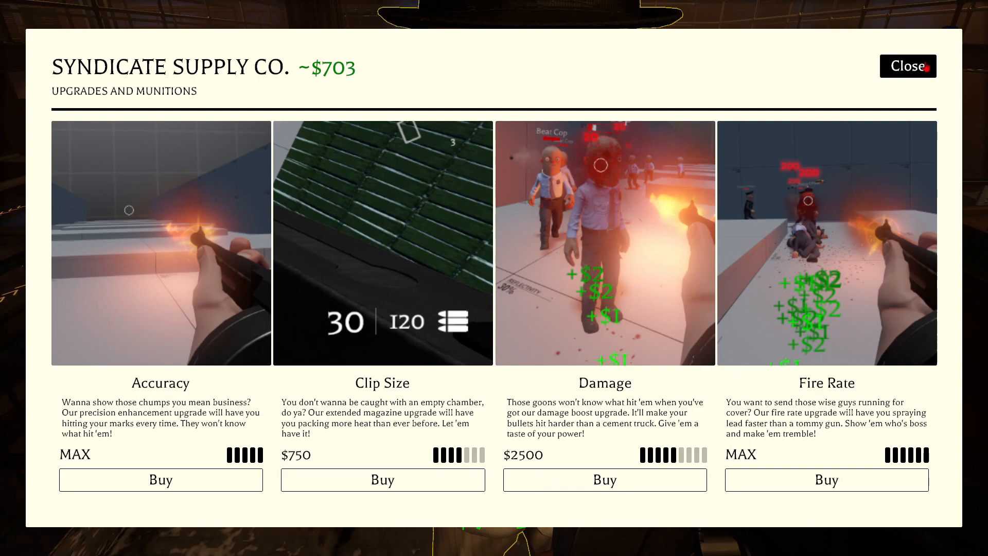
{"action": "left_click", "coordinate": [908, 67]}
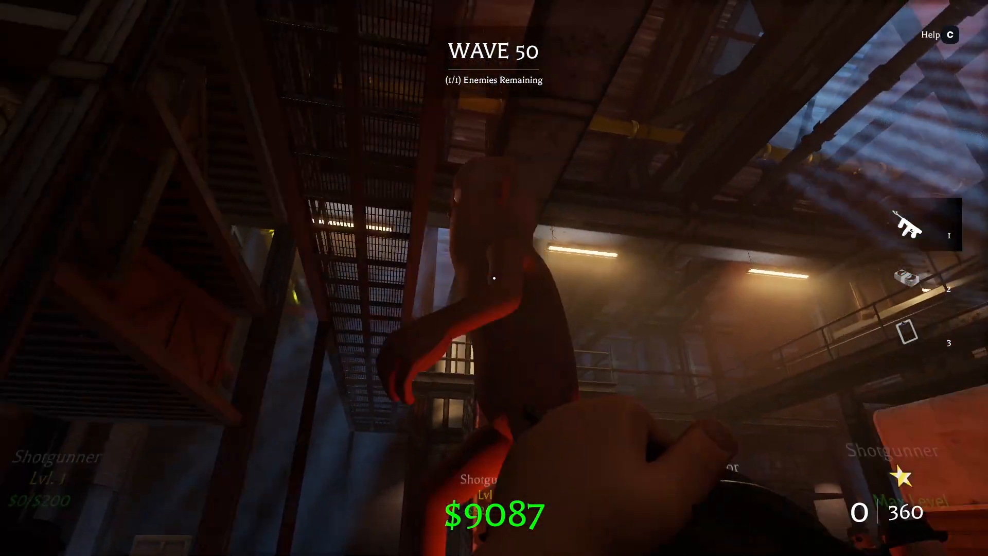
Step: Shoot the last remaining gangster in wave 50
{"action": "left_click", "coordinate": [493, 278]}
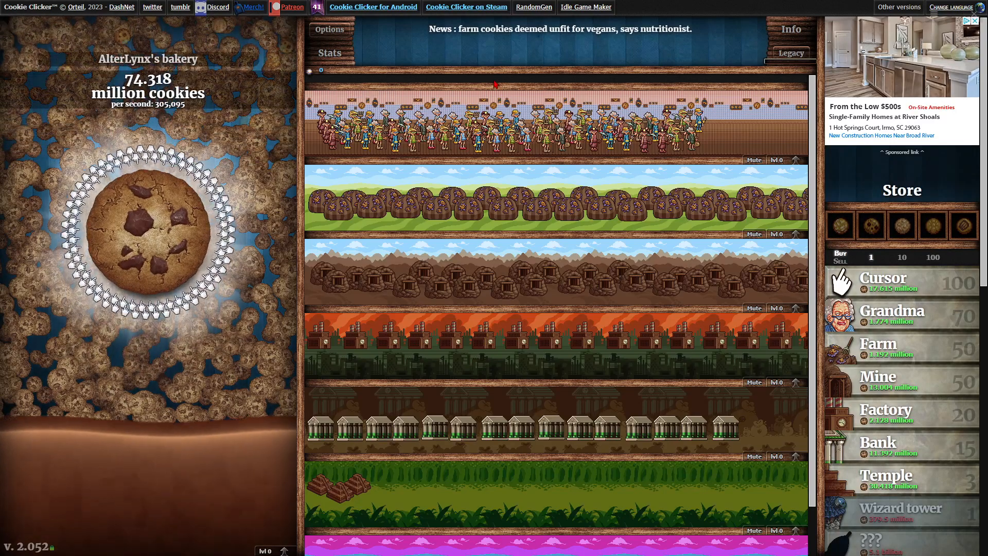
Step: Click around the Cookie Clicker page as the bakery passes 75 million cookies
{"action": "left_click", "coordinate": [148, 231]}
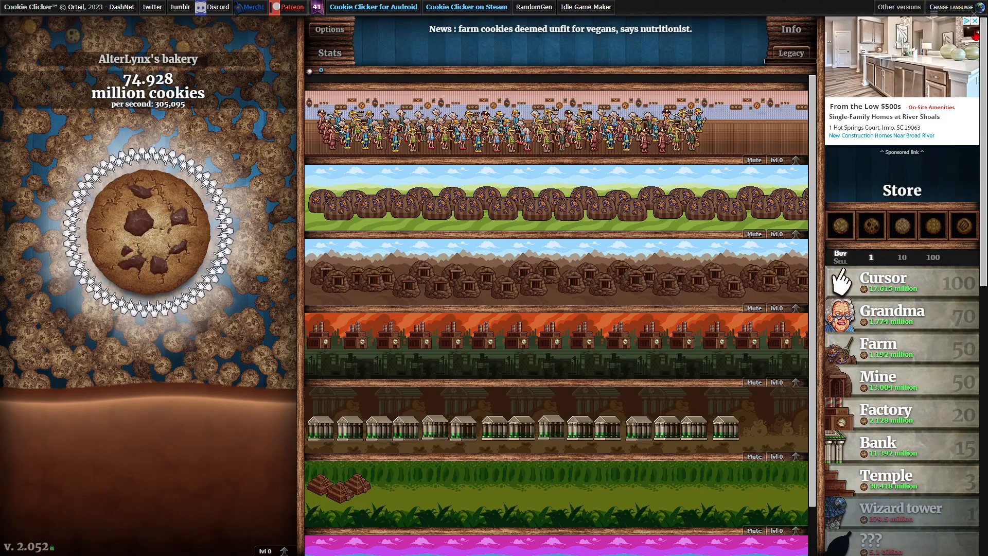
{"action": "left_click", "coordinate": [148, 231]}
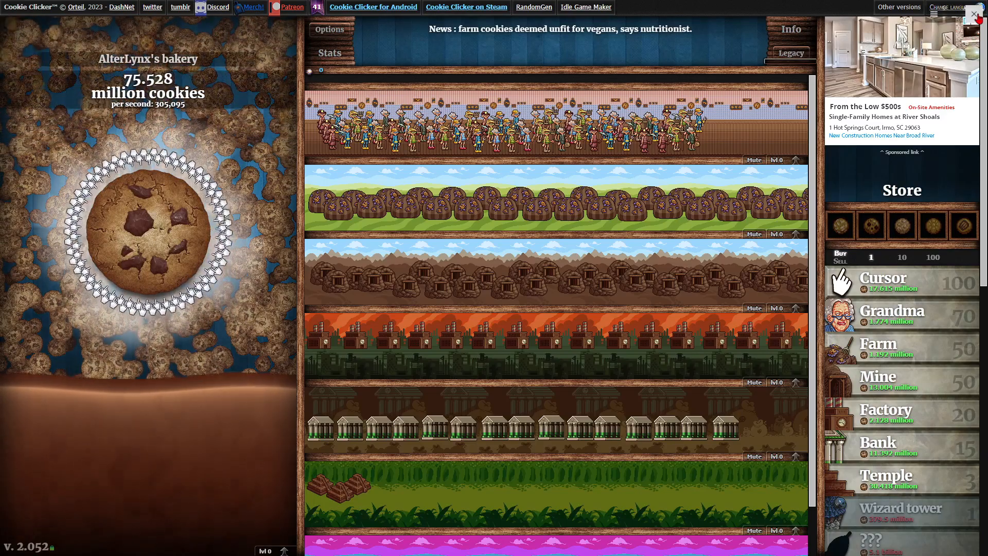
{"action": "left_click", "coordinate": [329, 29]}
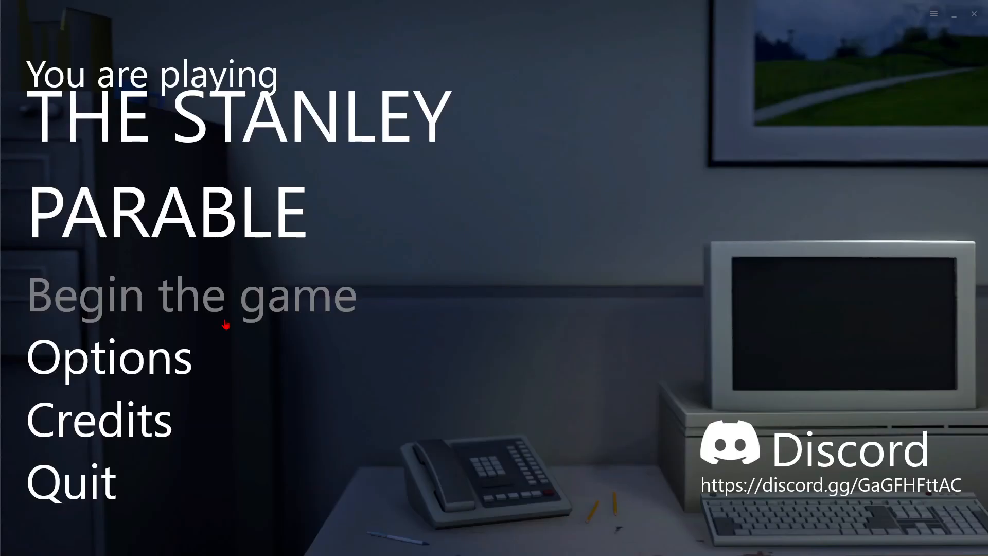
Step: Begin a new Stanley Parable game, walk from office 434 toward door 437, and pause
{"action": "left_click", "coordinate": [193, 294]}
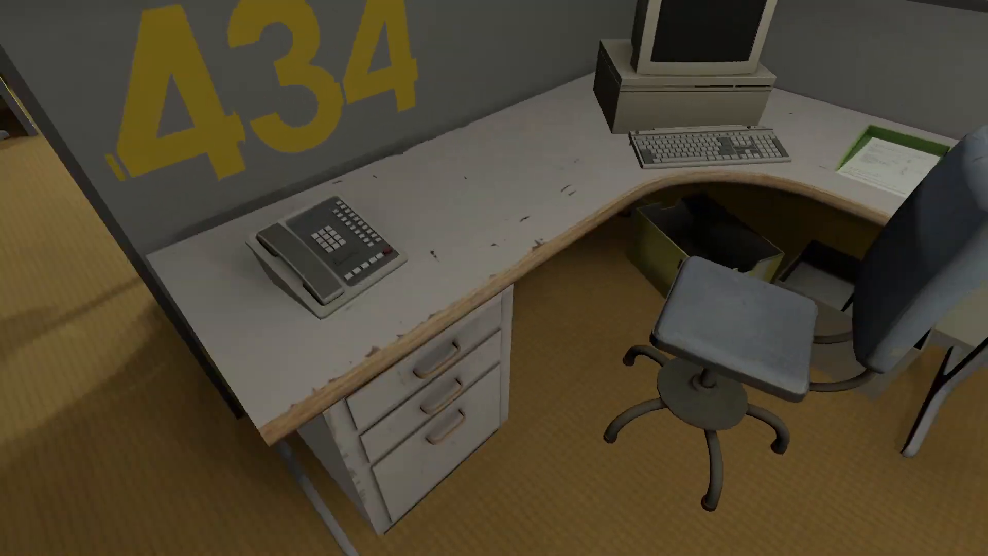
{"action": "mouse_move", "coordinate": [495, 278]}
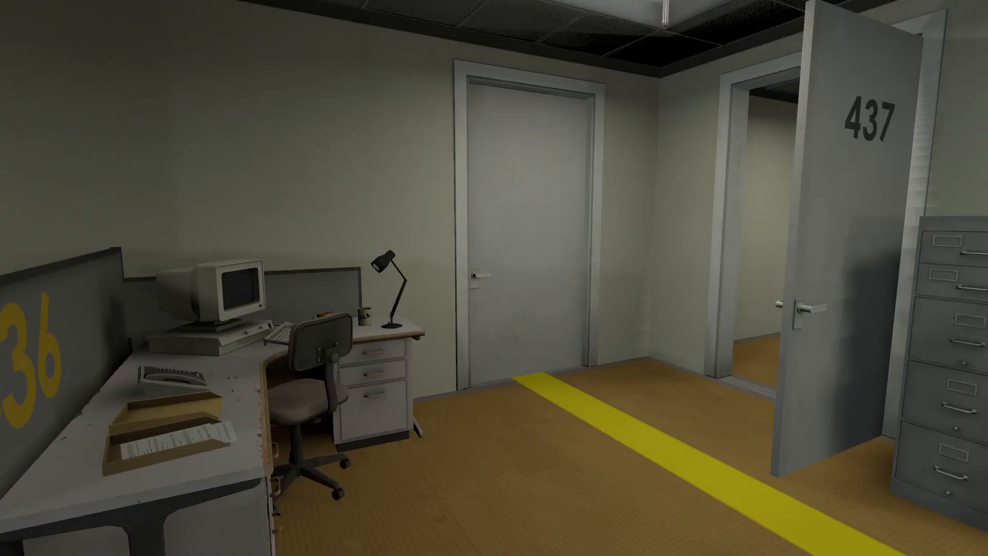
{"action": "key", "text": "Escape"}
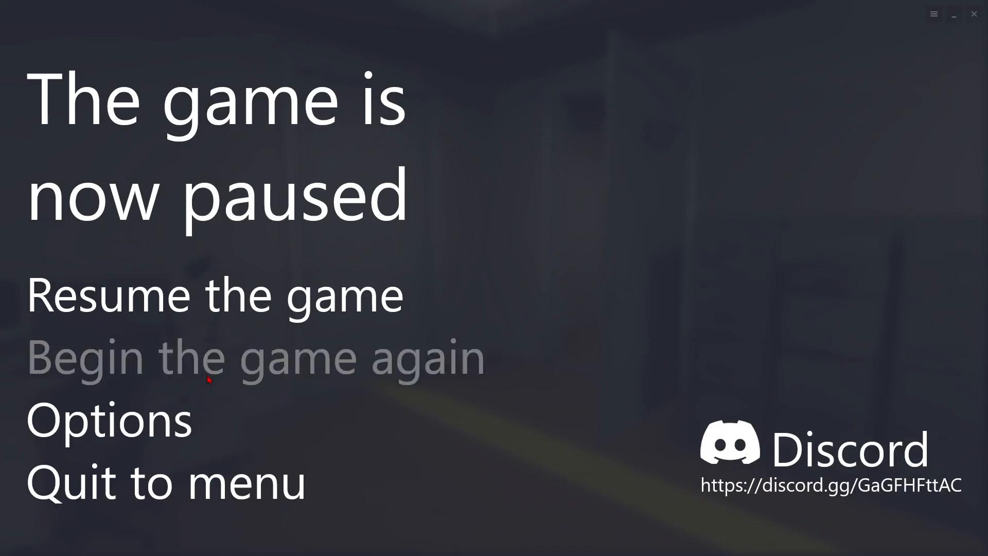